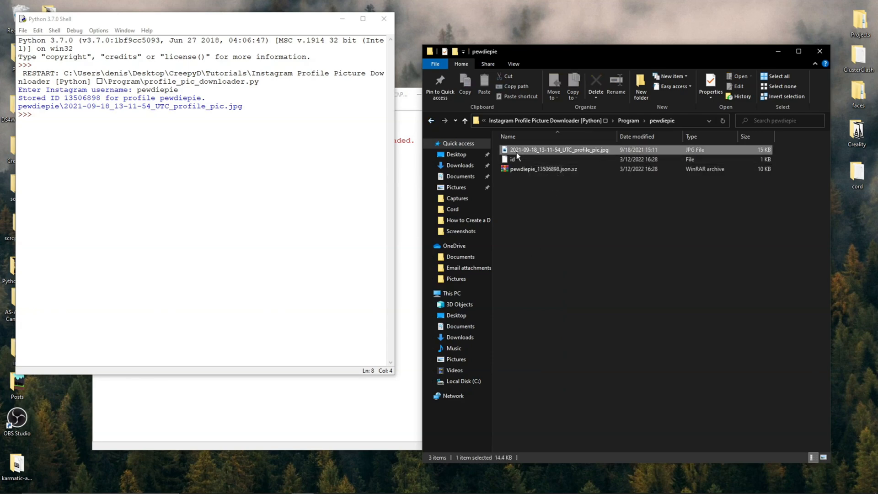
Step: Close the earlier IDLE shell and folder windows, leaving only the desktop
{"action": "double_click", "coordinate": [560, 150]}
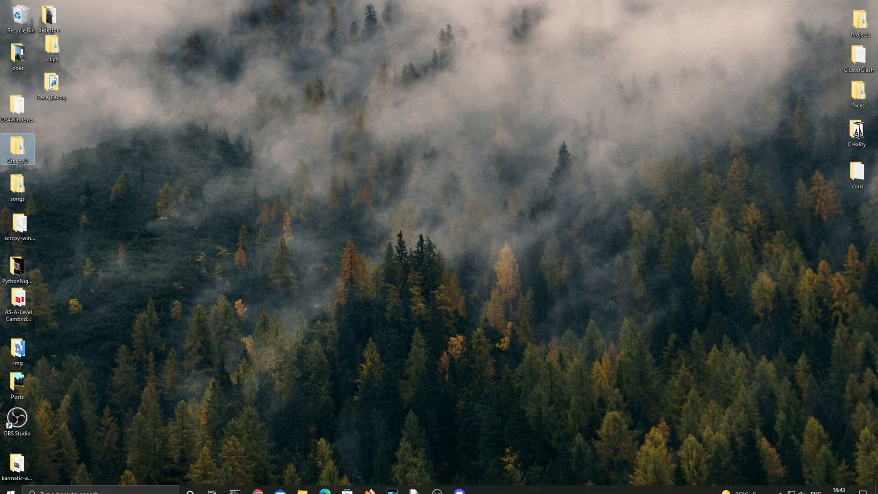
Step: Run pip install instaloader in Command Prompt, confirm it is already installed, and close the window
{"action": "type", "text": "cmd"}
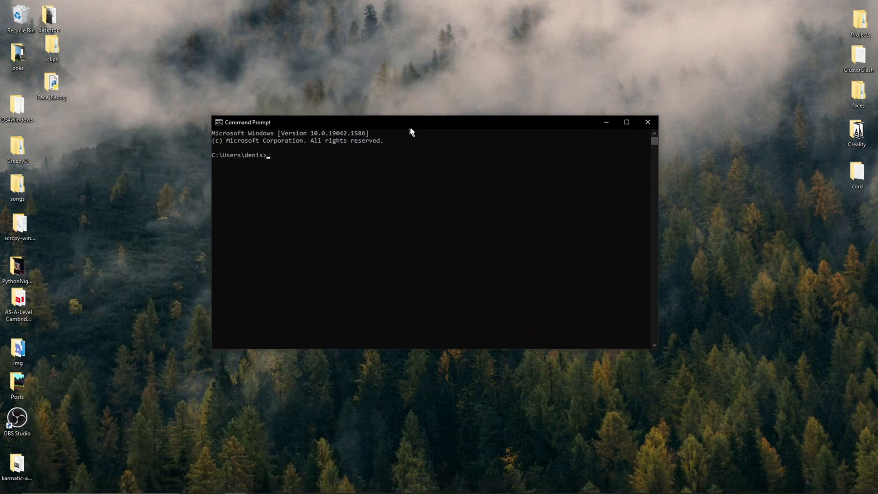
{"action": "type", "text": "pip install instaloader"}
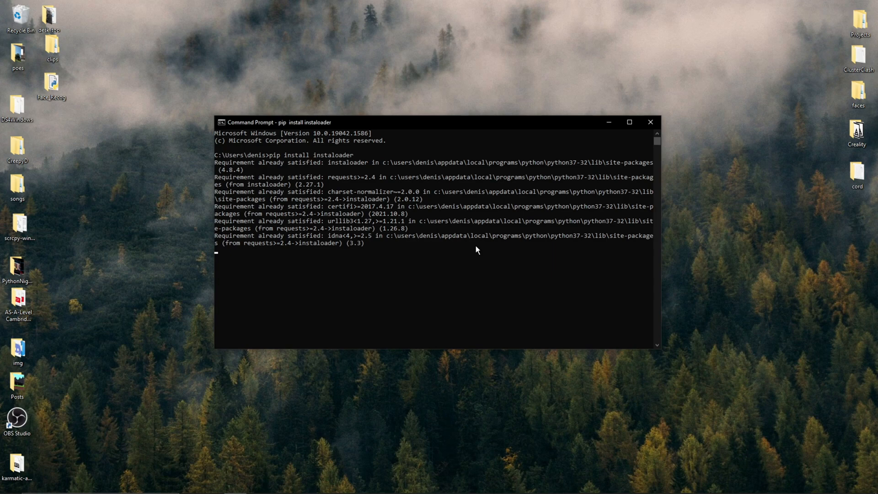
{"action": "left_click", "coordinate": [651, 123]}
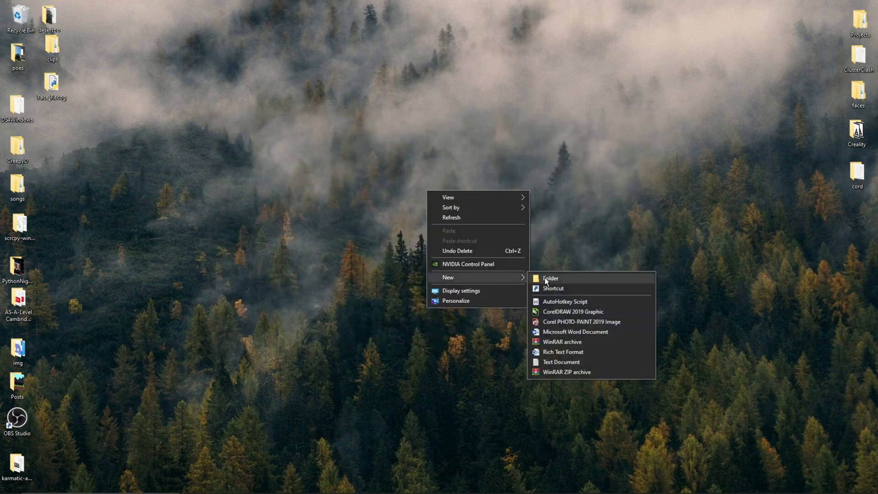
Step: Create an ig_downloader desktop folder holding a new empty file ig_downloader.py, accepting the extension change
{"action": "left_click", "coordinate": [550, 279]}
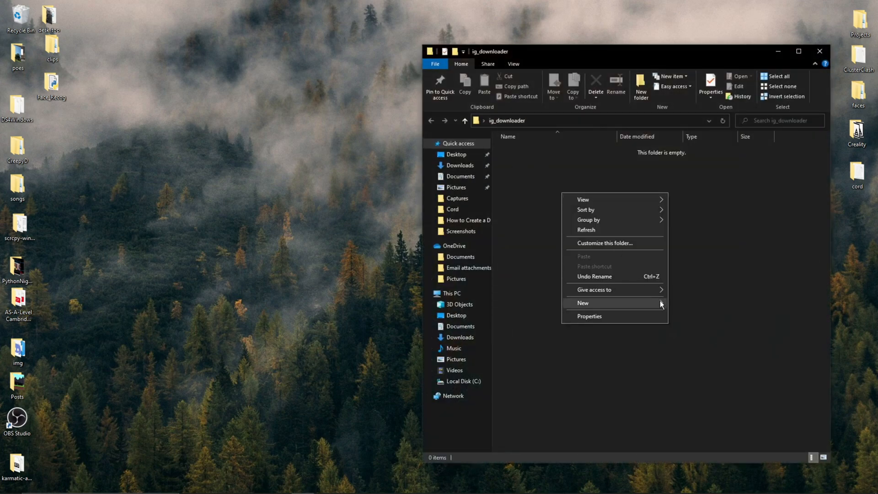
{"action": "left_click", "coordinate": [583, 303]}
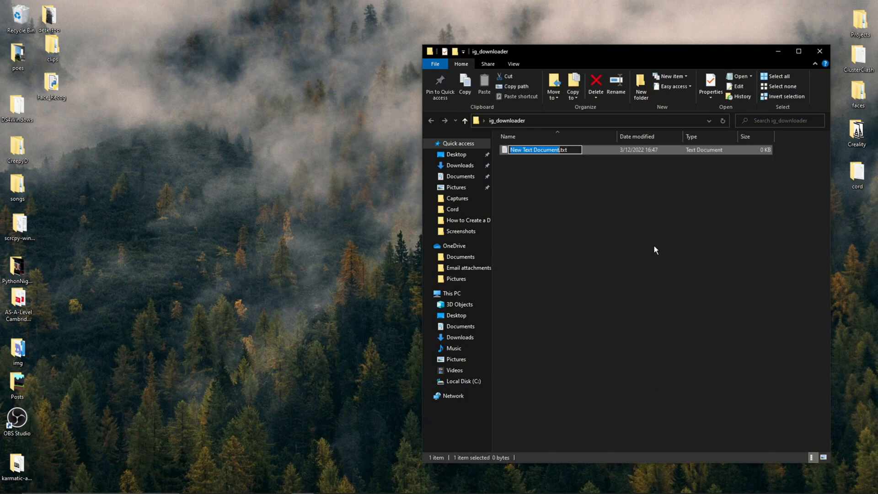
{"action": "mouse_move", "coordinate": [578, 227]}
{"action": "type", "text": "ig_downloader.py"}
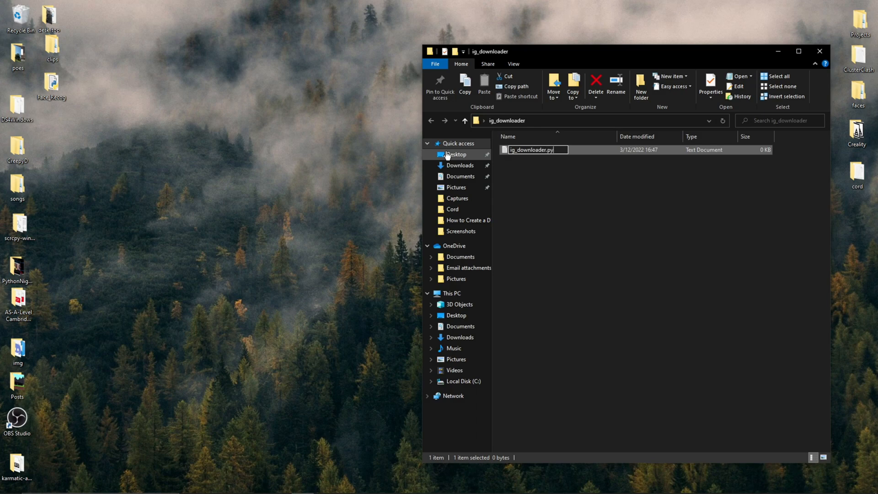
{"action": "key", "text": "Enter"}
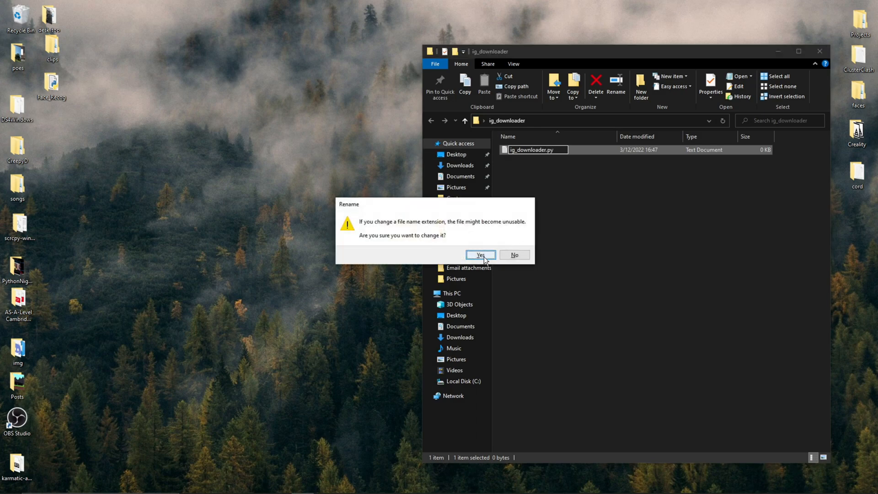
{"action": "left_click", "coordinate": [480, 254]}
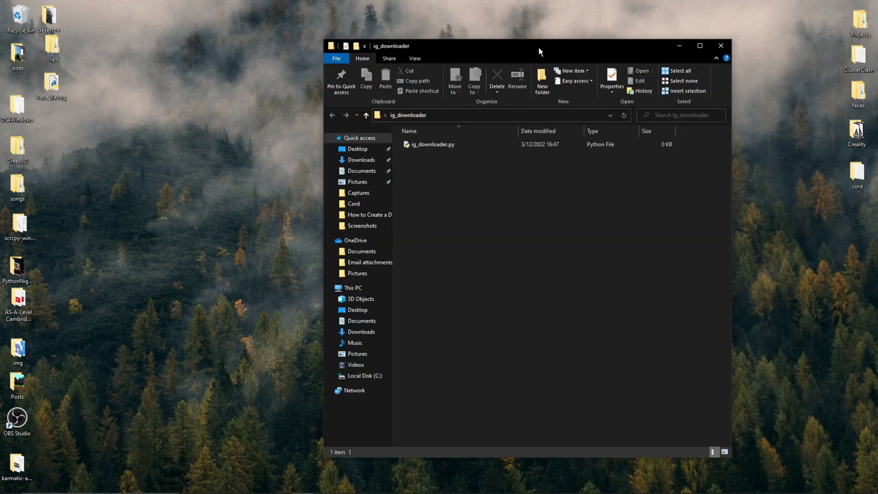
Step: Open ig_downloader.py for editing in IDLE 3.7 (32-bit) from its context menu
{"action": "left_click", "coordinate": [429, 144]}
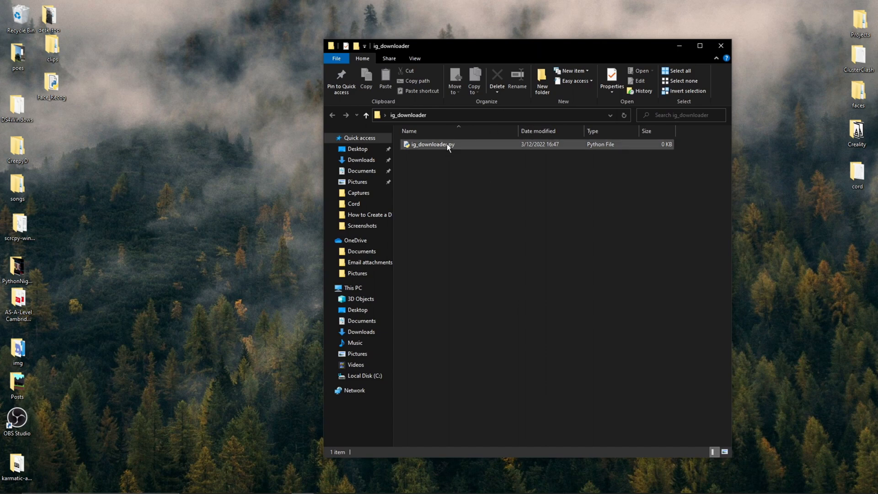
{"action": "right_click", "coordinate": [450, 146]}
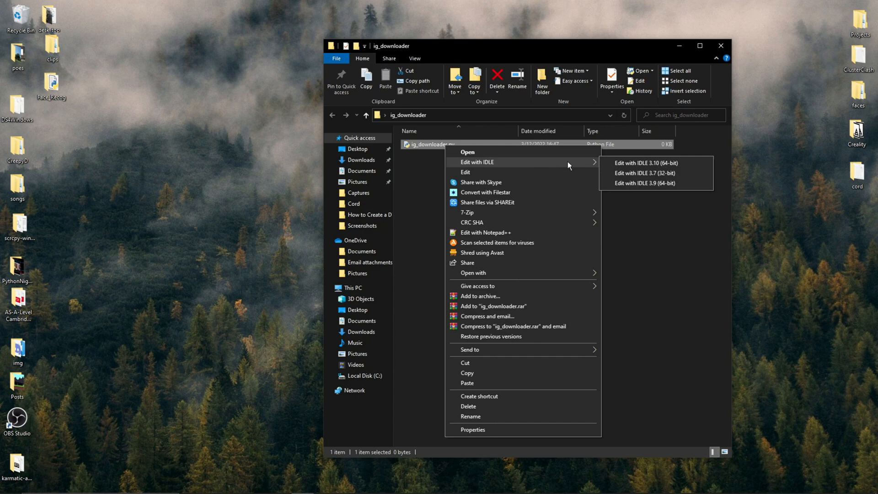
{"action": "mouse_move", "coordinate": [672, 177]}
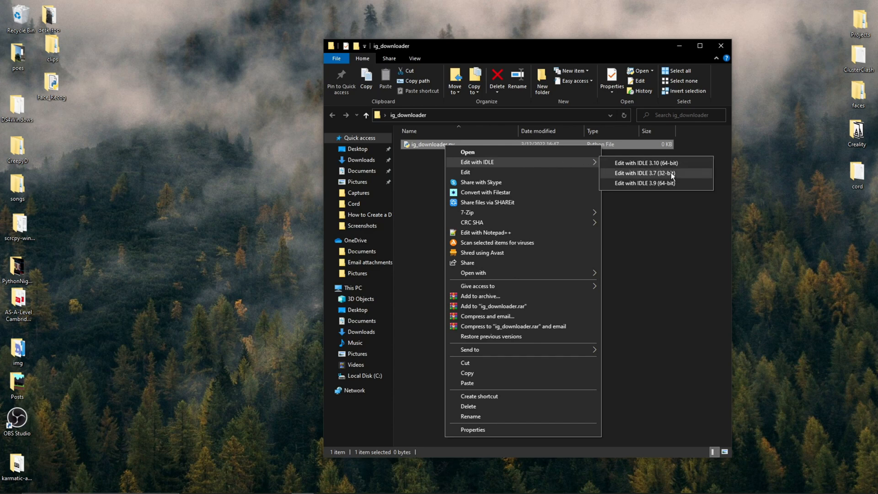
{"action": "mouse_move", "coordinate": [692, 178]}
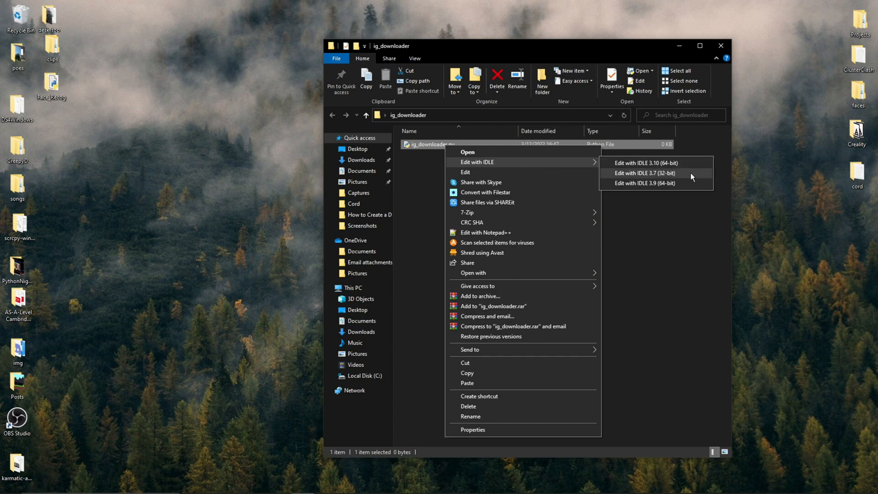
{"action": "left_click", "coordinate": [644, 173]}
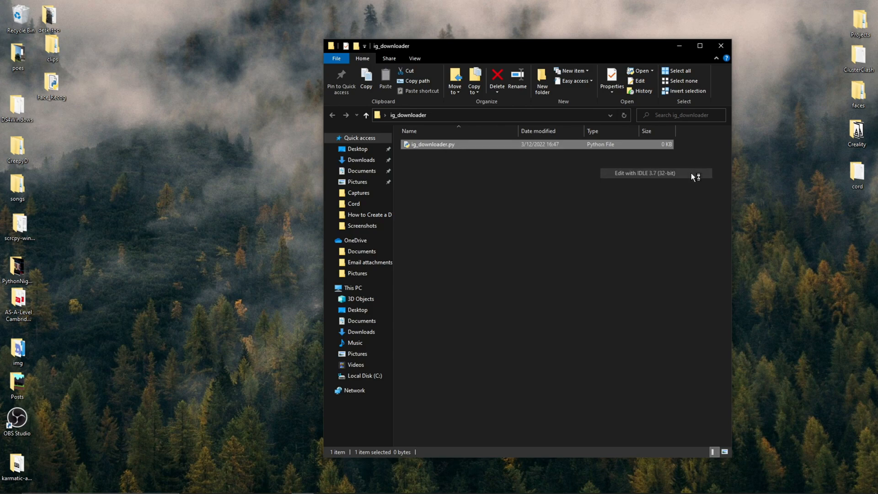
{"action": "left_click", "coordinate": [644, 173]}
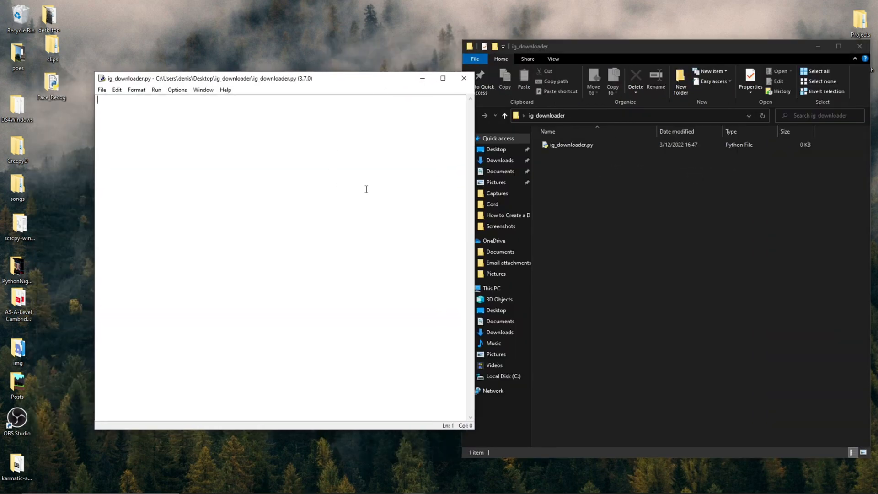
Step: Write the script: import Instaloader, prompt for a username, and download that profile picture only
{"action": "type", "text": "# Importing modules/libraries."}
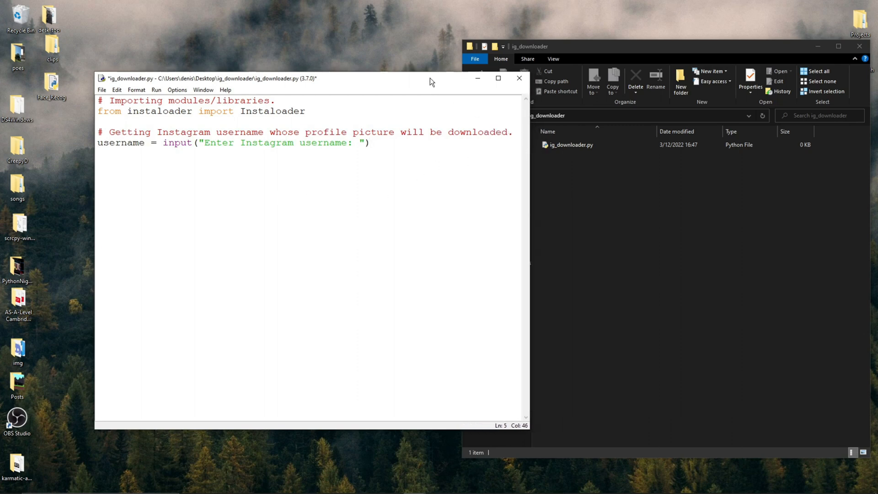
{"action": "left_click_drag", "start_coordinate": [431, 78], "coordinate": [419, 76]}
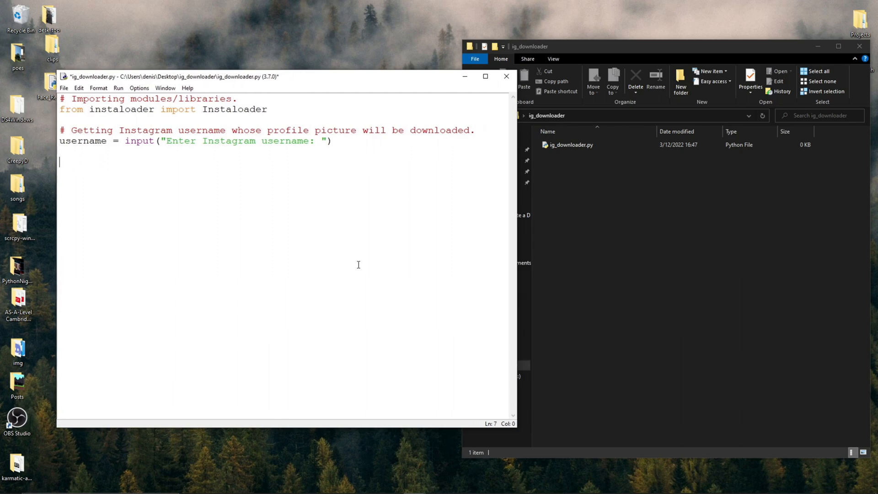
{"action": "type", "text": "# Downloading actual Instagram Profile Picture of user"}
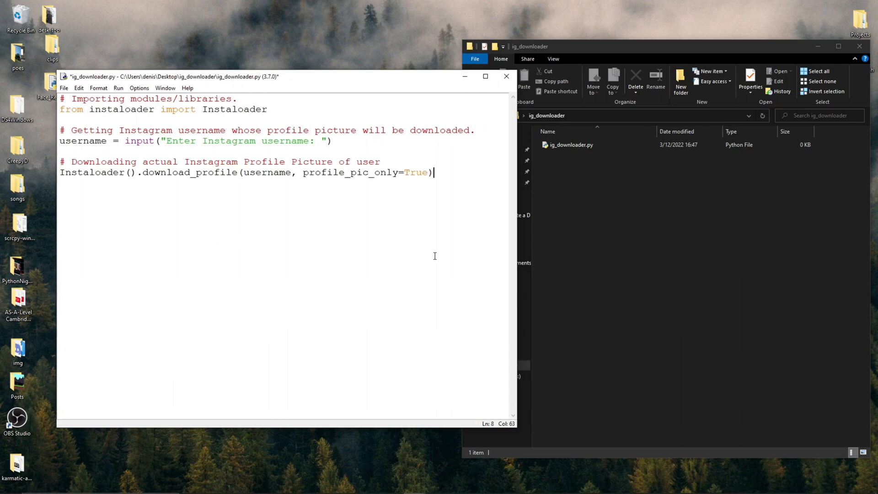
{"action": "mouse_move", "coordinate": [480, 236]}
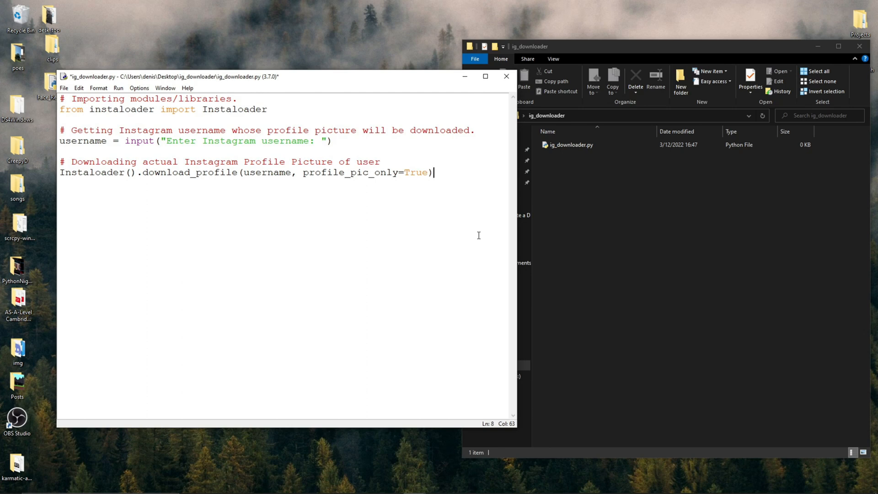
{"action": "mouse_move", "coordinate": [455, 256]}
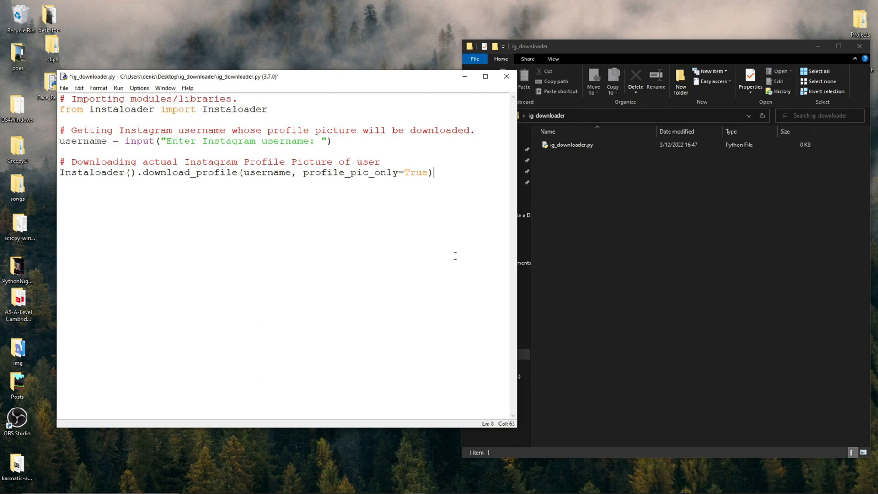
{"action": "mouse_move", "coordinate": [118, 92]}
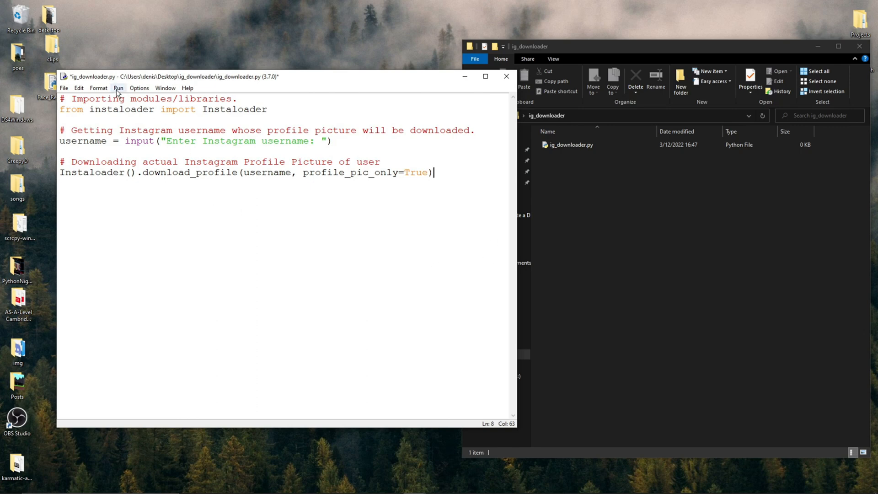
Step: Save and run the module, entering pewdiepie so its profile picture downloads into a pewdiepie folder
{"action": "left_click", "coordinate": [118, 87]}
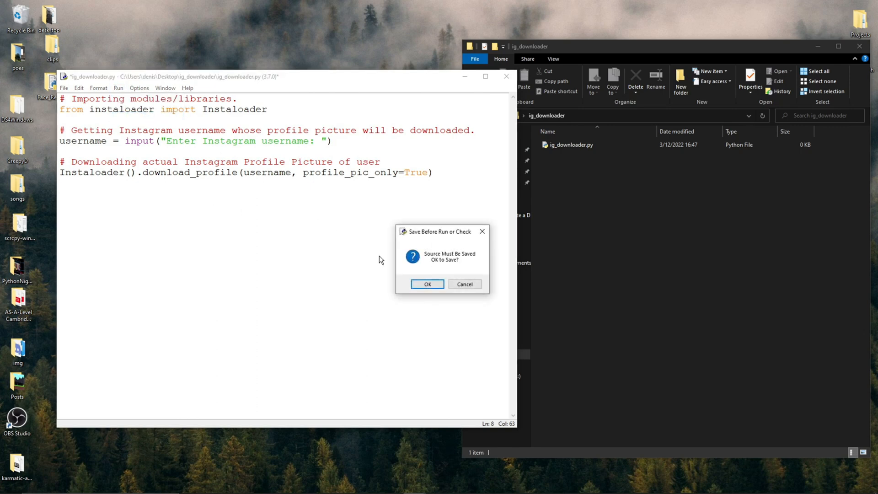
{"action": "left_click", "coordinate": [427, 284]}
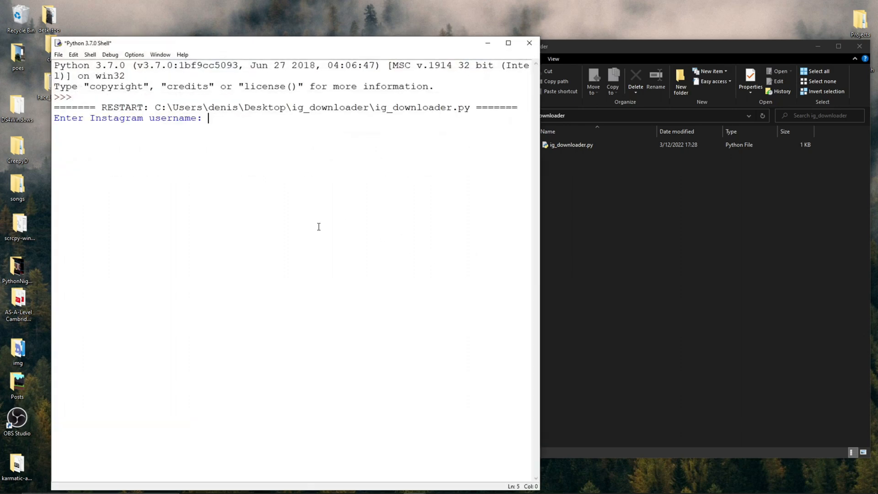
{"action": "type", "text": "pewdiepie"}
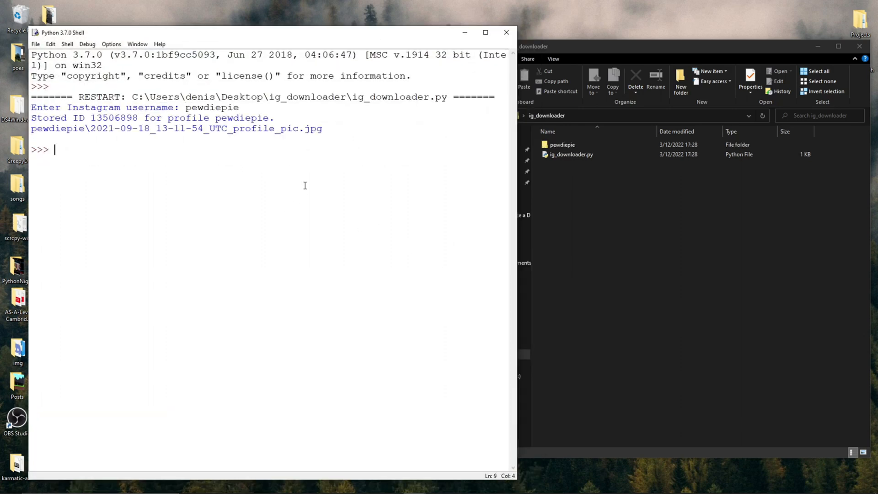
Step: Browse the new pewdiepie folder and open the downloaded profile picture JPG
{"action": "left_click", "coordinate": [562, 144]}
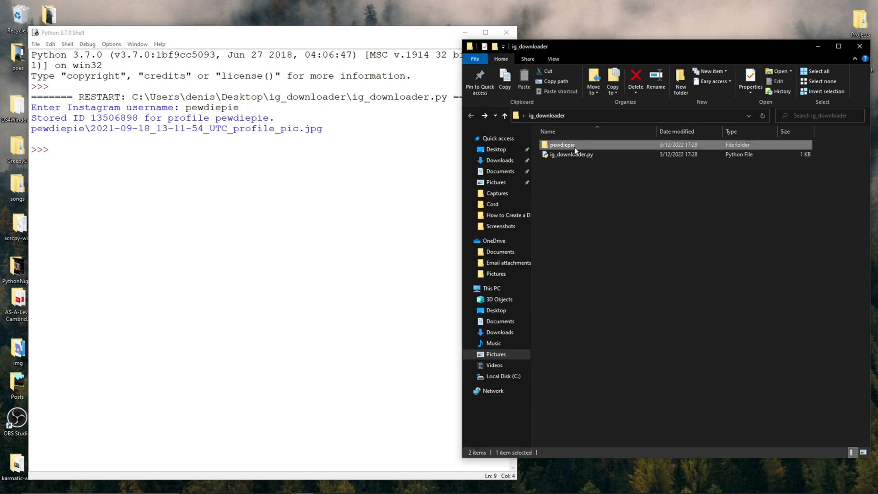
{"action": "double_click", "coordinate": [562, 145]}
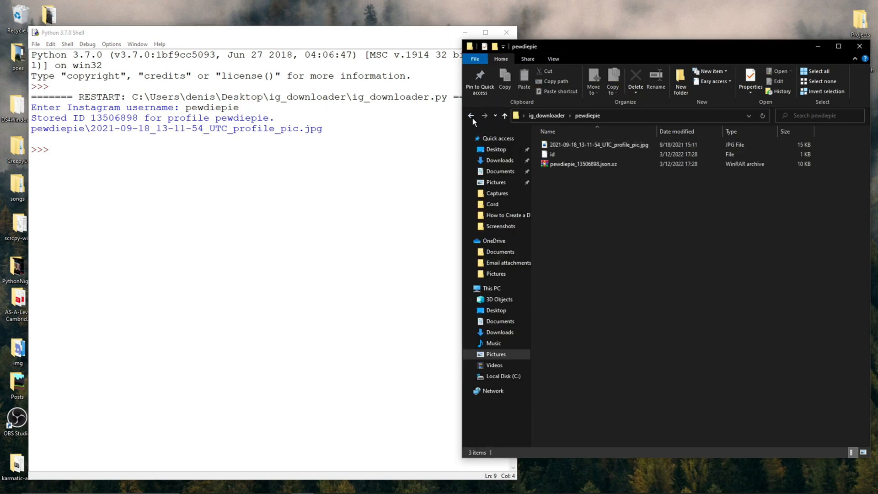
{"action": "left_click", "coordinate": [471, 115]}
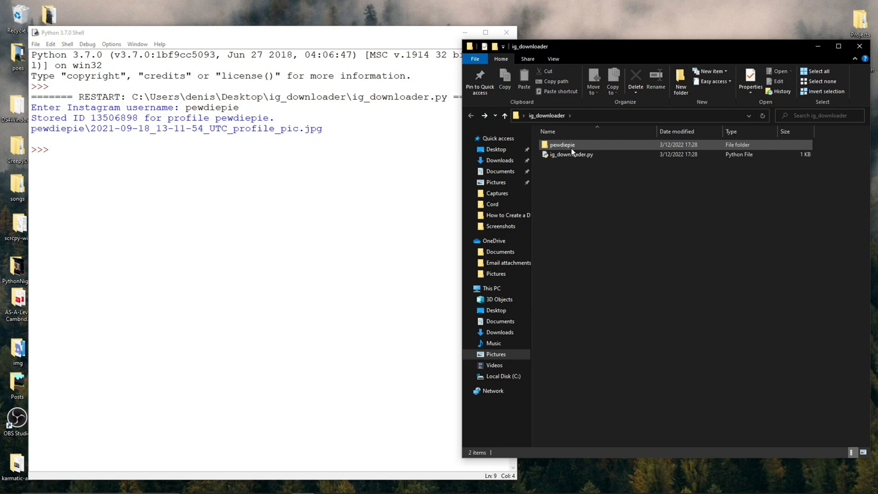
{"action": "double_click", "coordinate": [562, 145]}
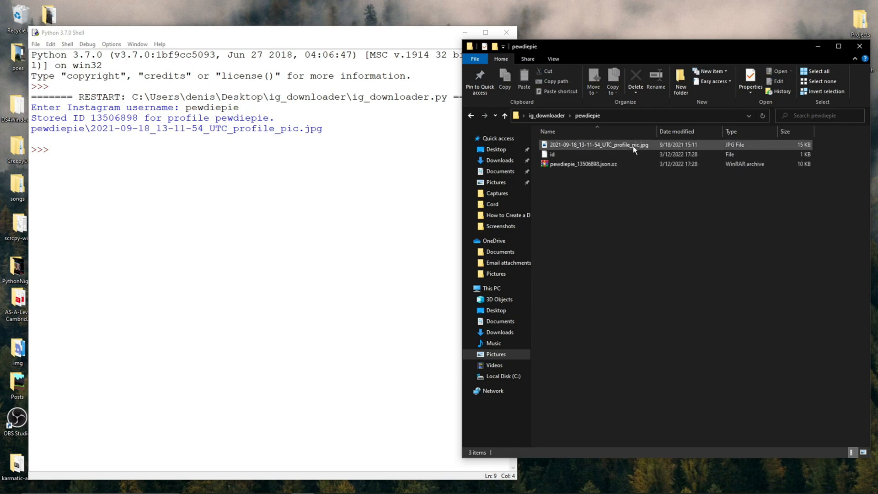
{"action": "double_click", "coordinate": [599, 144]}
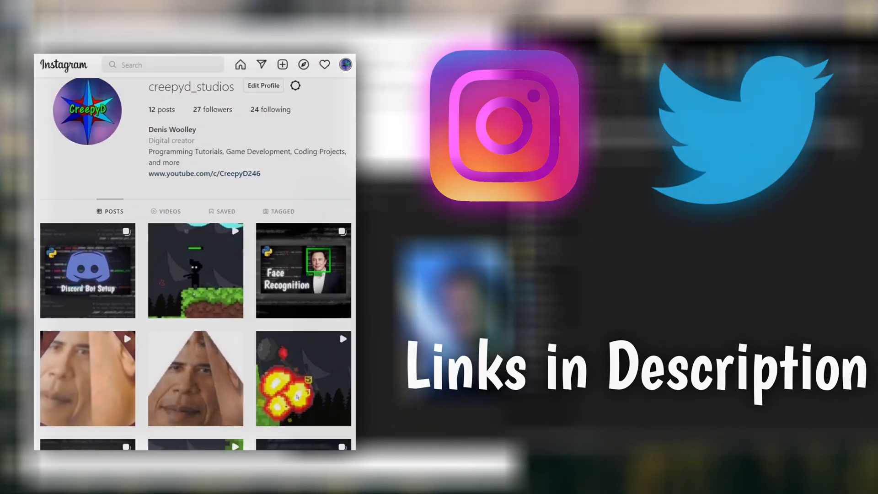
{"action": "scroll", "scroll_direction": "down", "scroll_amount": 3}
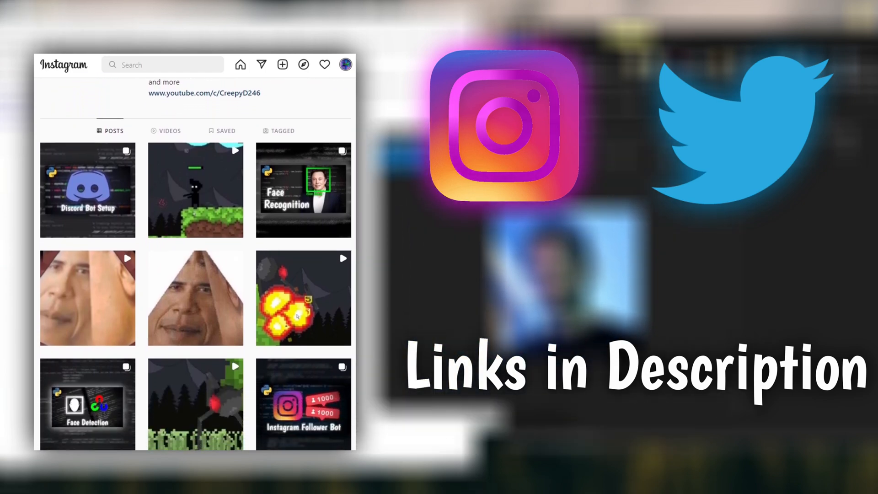
{"action": "scroll", "scroll_direction": "down", "scroll_amount": 3}
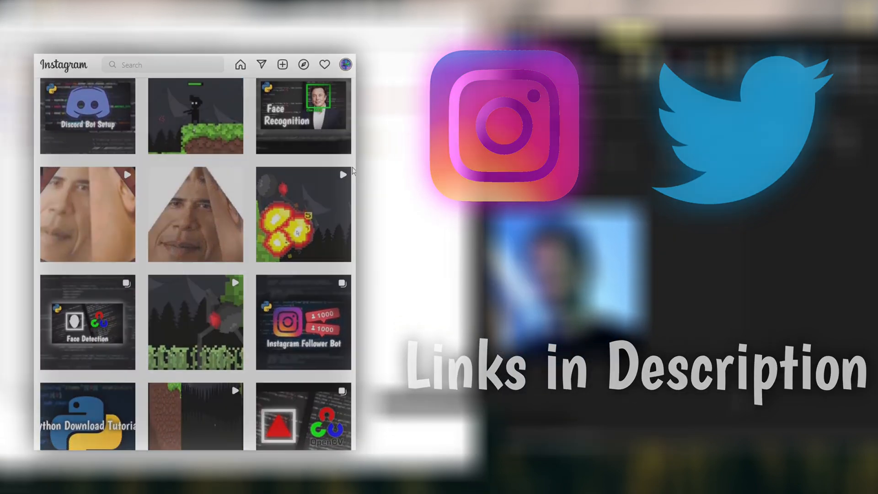